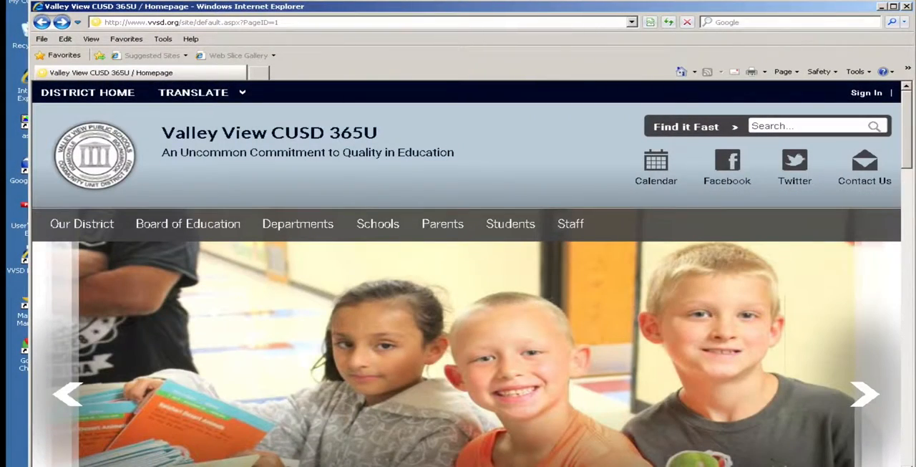
- Expand the Staff menu in the district site's navigation bar
{"action": "left_click", "coordinate": [570, 223]}
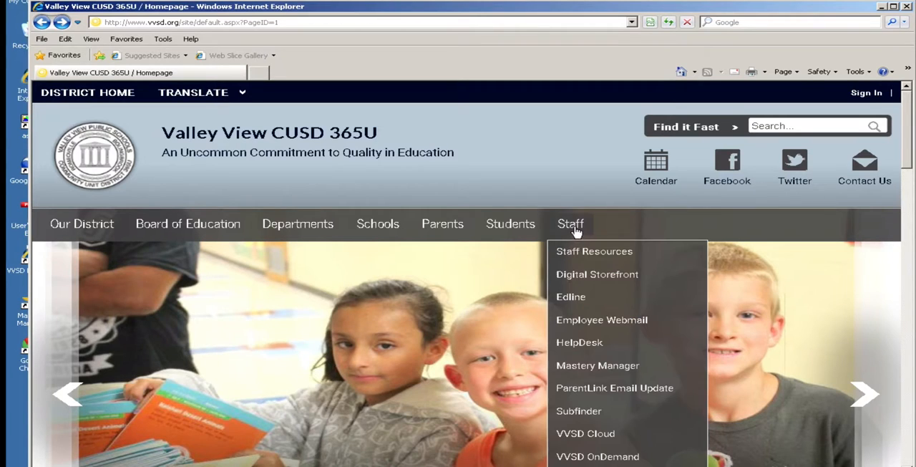
{"action": "mouse_move", "coordinate": [578, 373]}
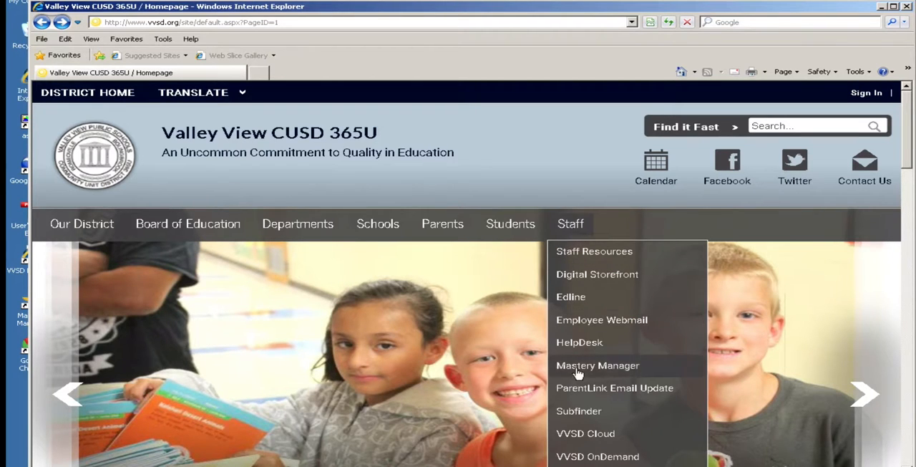
{"action": "left_click", "coordinate": [598, 365]}
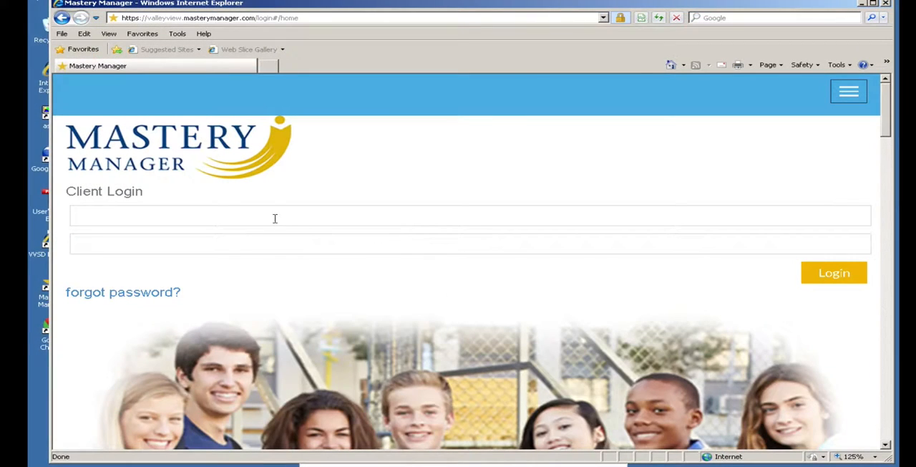
{"action": "left_click", "coordinate": [274, 216]}
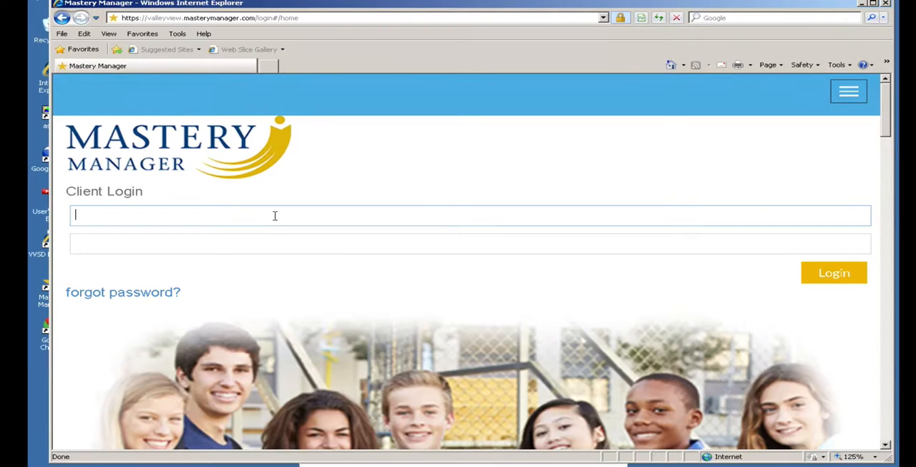
{"action": "type", "text": "bekielewga"}
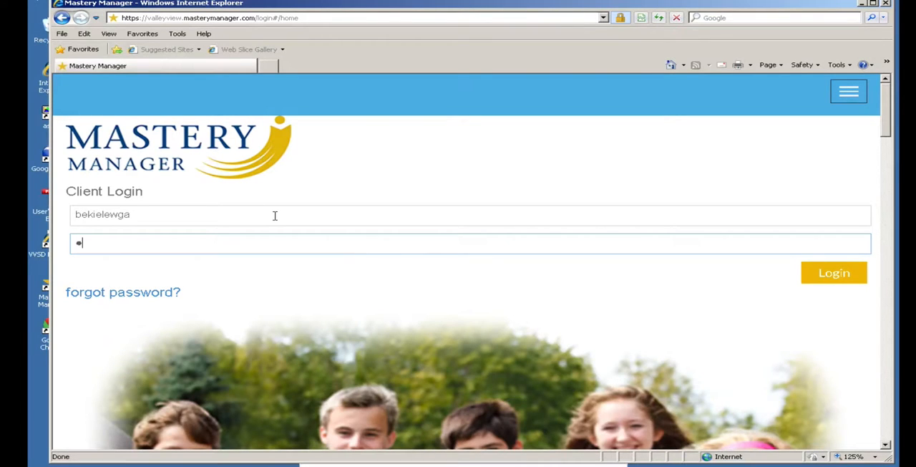
{"action": "type", "text": "••"}
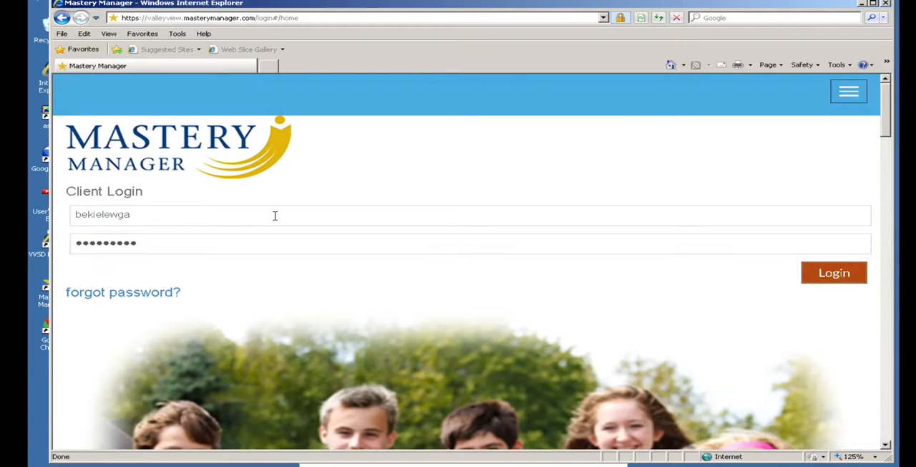
{"action": "left_click", "coordinate": [833, 272]}
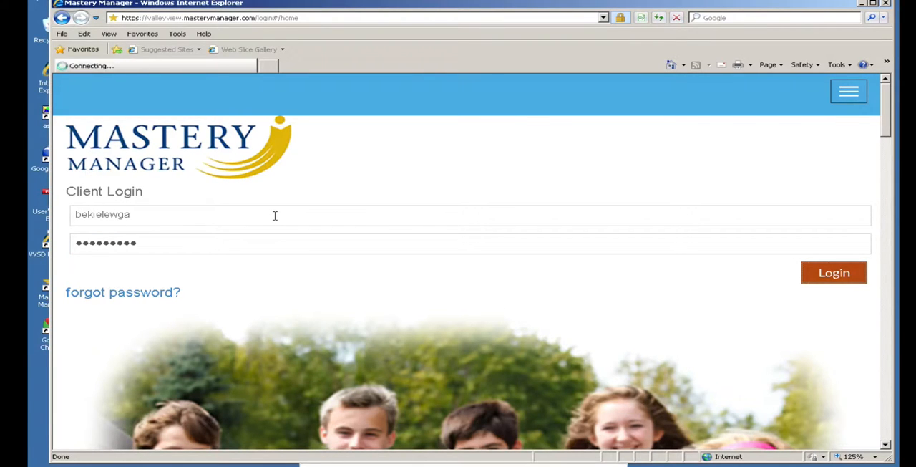
{"action": "left_click", "coordinate": [833, 272]}
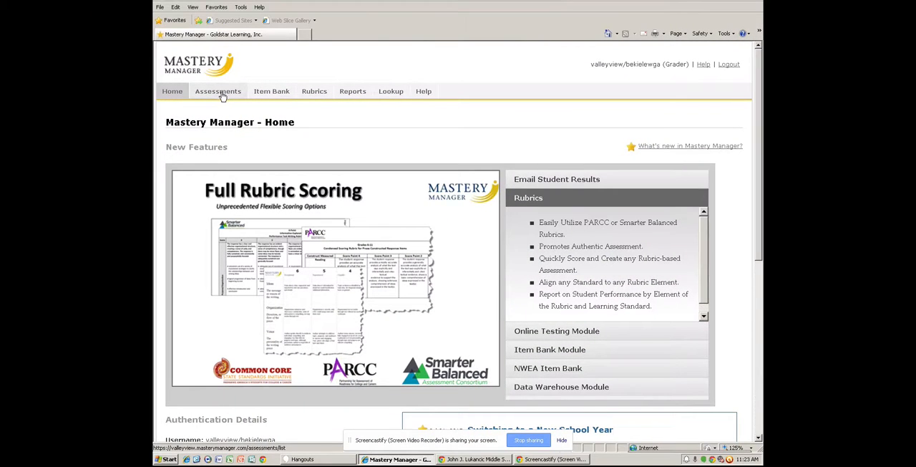
- Show the Assessments list with the For Grading Only assessment
{"action": "left_click", "coordinate": [217, 91]}
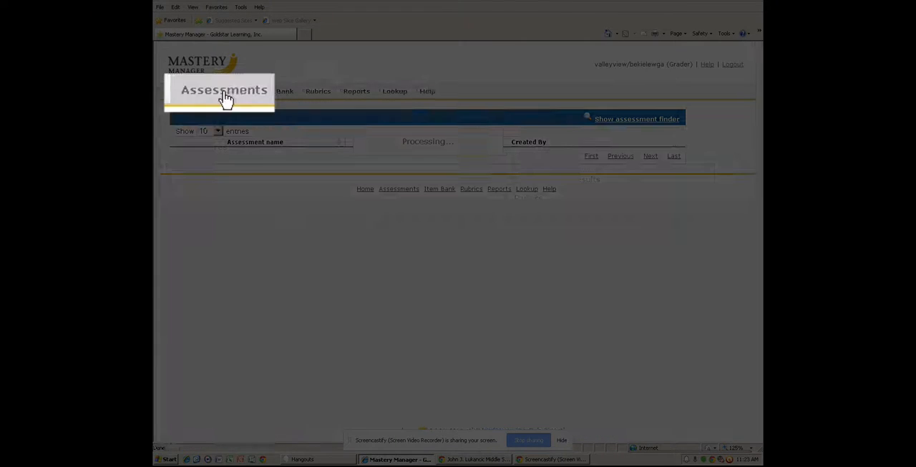
{"action": "left_click", "coordinate": [222, 91]}
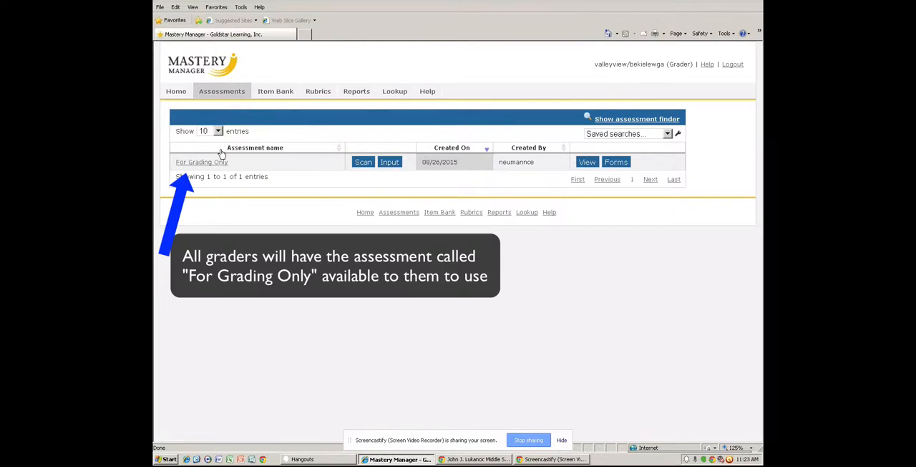
{"action": "mouse_move", "coordinate": [381, 172]}
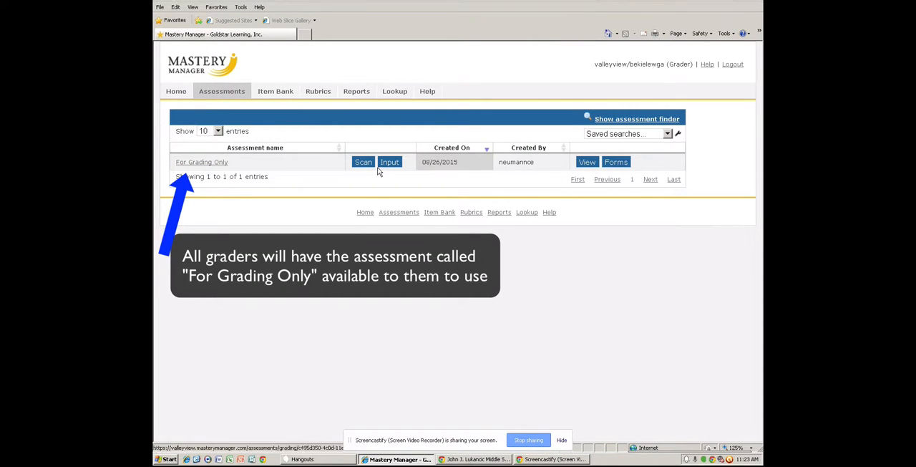
- Start scanning For Grading Only and allow the Mastery Manager Driver to launch
{"action": "left_click", "coordinate": [362, 162]}
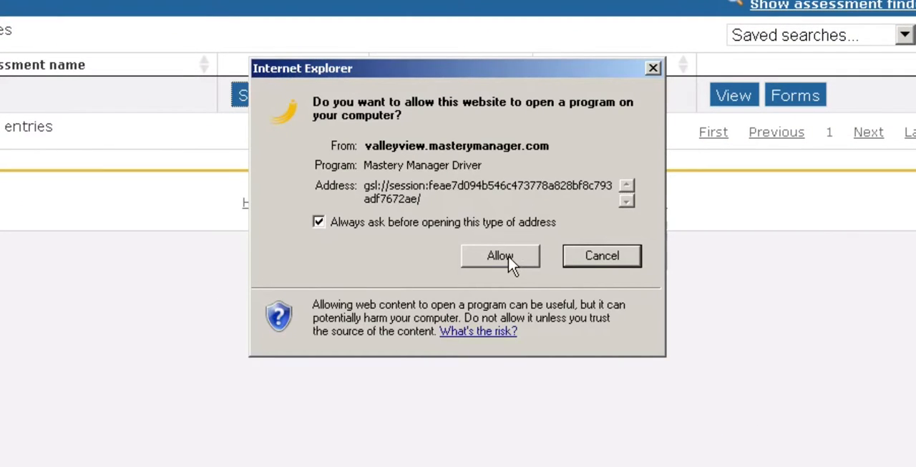
{"action": "left_click", "coordinate": [500, 255]}
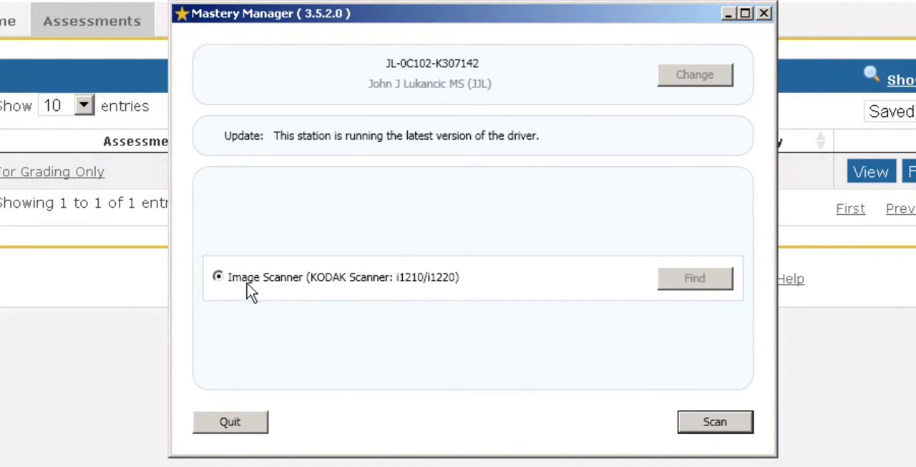
{"action": "mouse_move", "coordinate": [331, 297]}
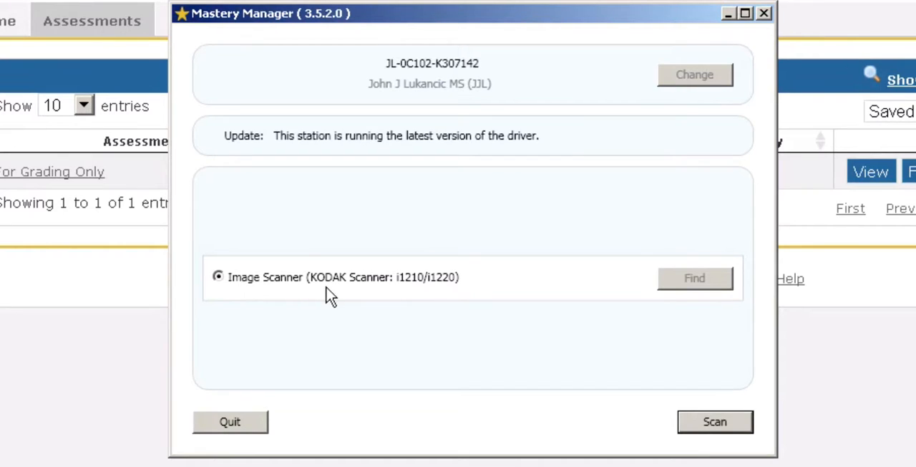
{"action": "mouse_move", "coordinate": [354, 292]}
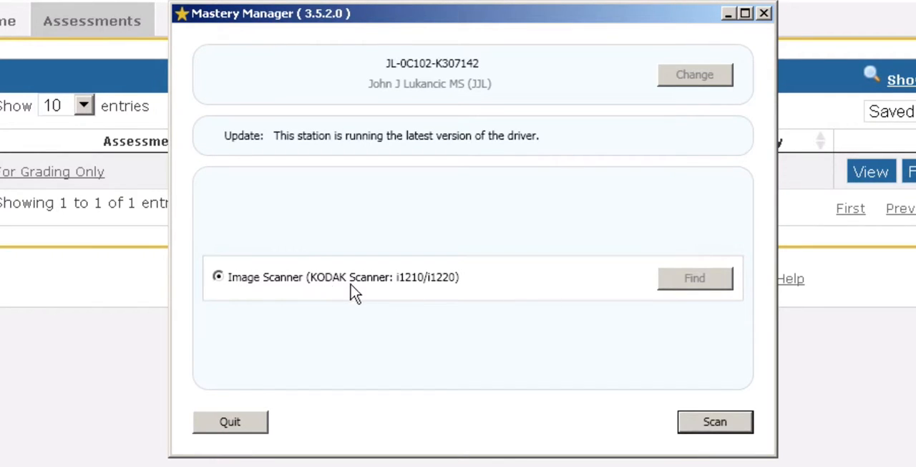
{"action": "mouse_move", "coordinate": [691, 293]}
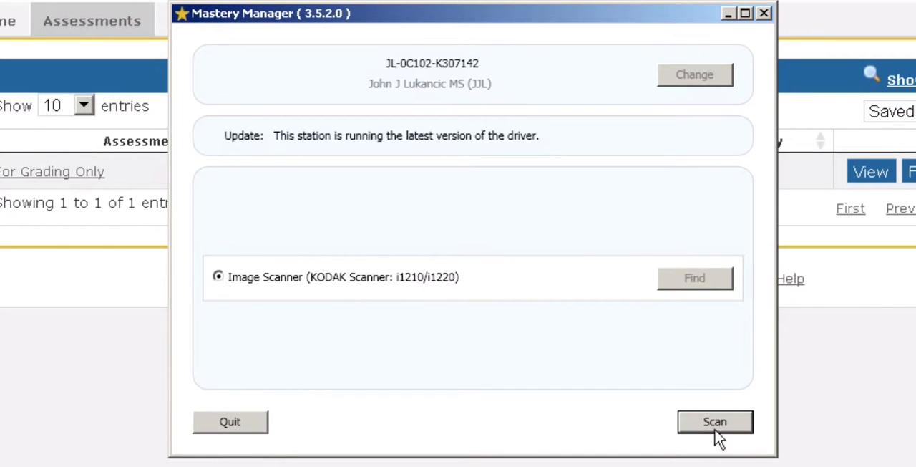
- Continue to form setup, toggling Scan Both Sides on then off, keeping Plain Paper Form
{"action": "left_click", "coordinate": [715, 421]}
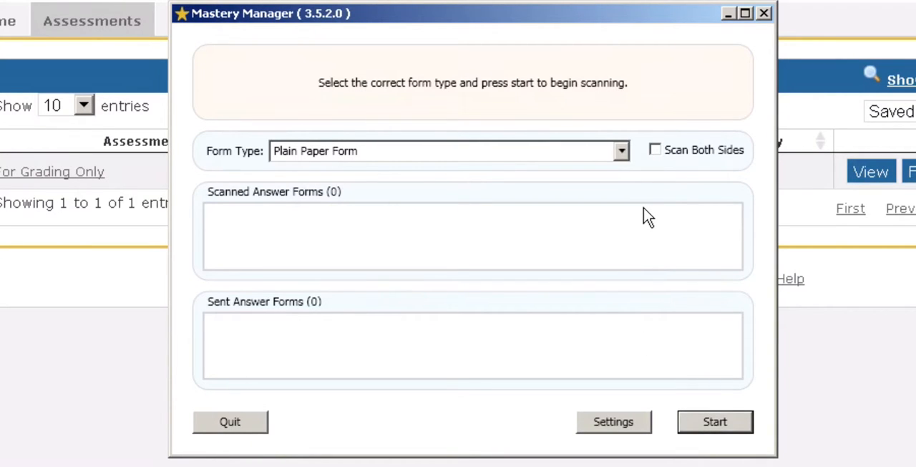
{"action": "mouse_move", "coordinate": [639, 229]}
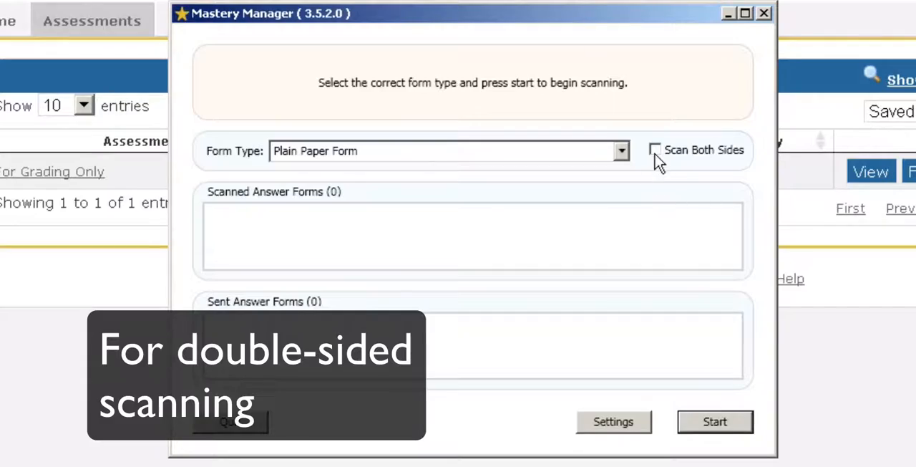
{"action": "left_click", "coordinate": [654, 149]}
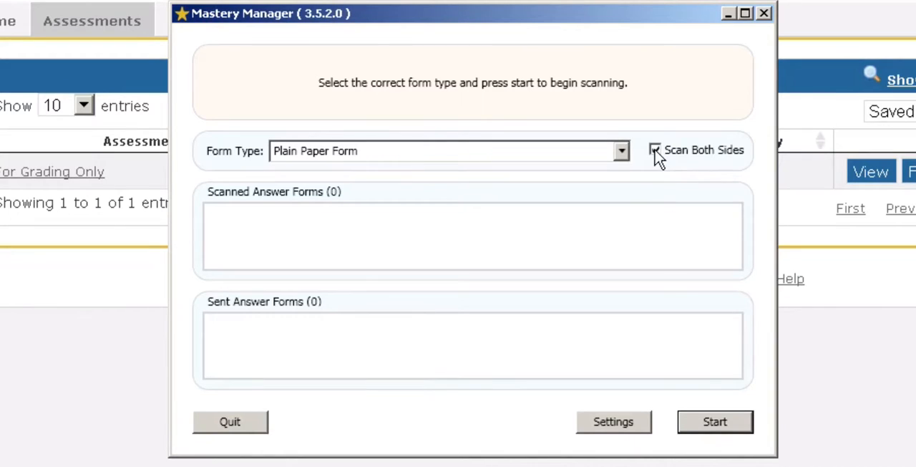
{"action": "left_click", "coordinate": [655, 150]}
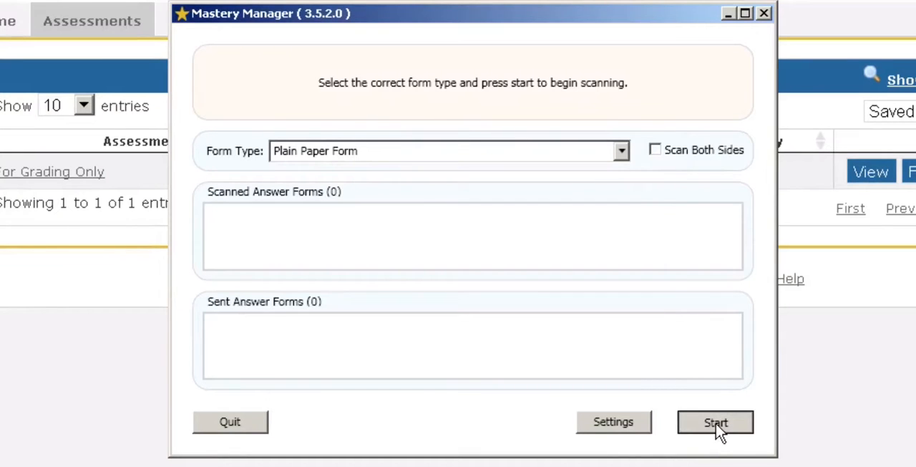
- Begin scanning the answer forms with Start
{"action": "left_click", "coordinate": [715, 421]}
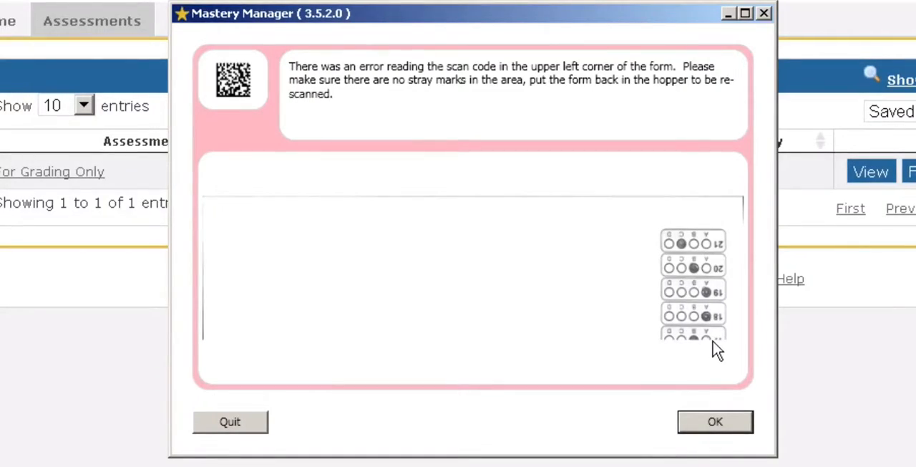
- Acknowledge the scan code error and resume scanning so all 18 forms are sent
{"action": "left_click", "coordinate": [714, 421]}
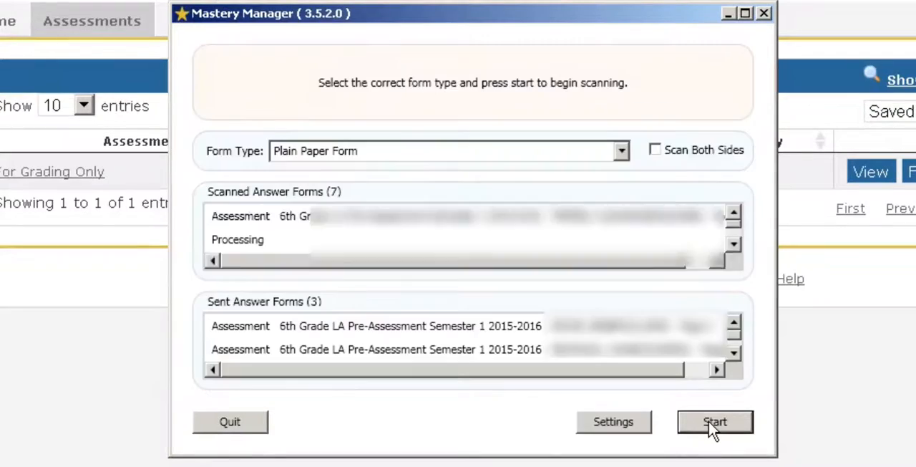
{"action": "left_click", "coordinate": [714, 421]}
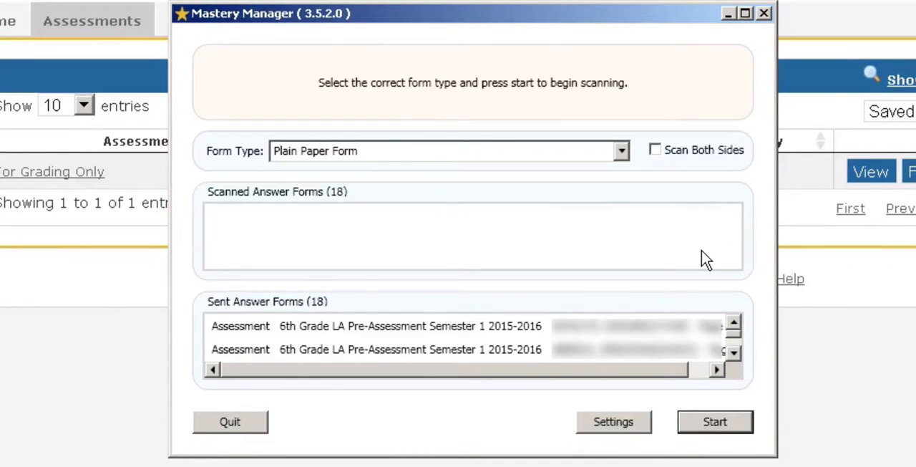
{"action": "mouse_move", "coordinate": [621, 196]}
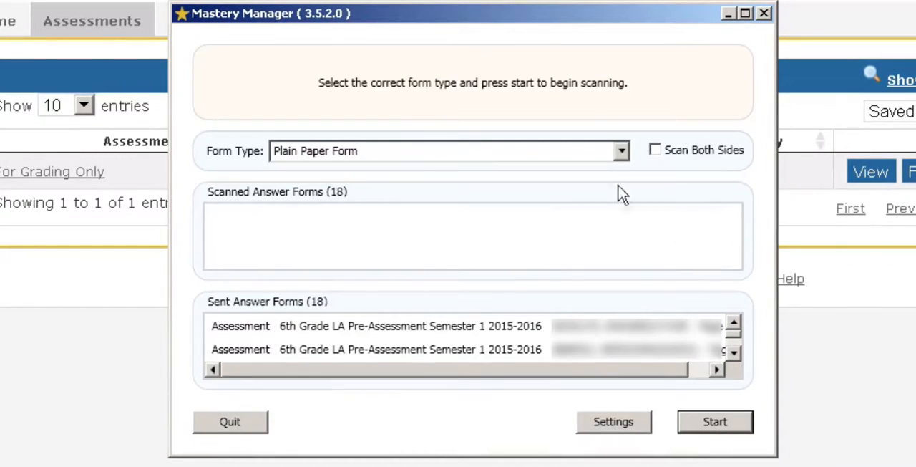
- Quit the driver, relaunch scanning for For Grading Only, and proceed with the image scanner
{"action": "left_click", "coordinate": [230, 421]}
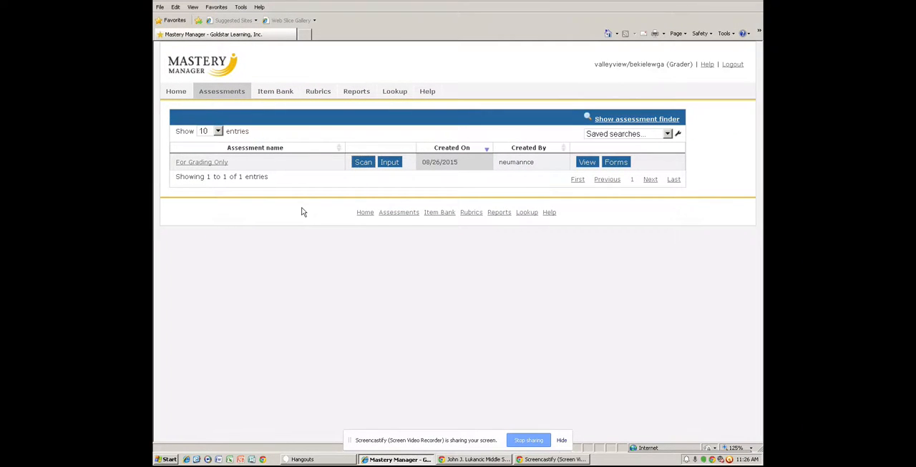
{"action": "mouse_move", "coordinate": [391, 139]}
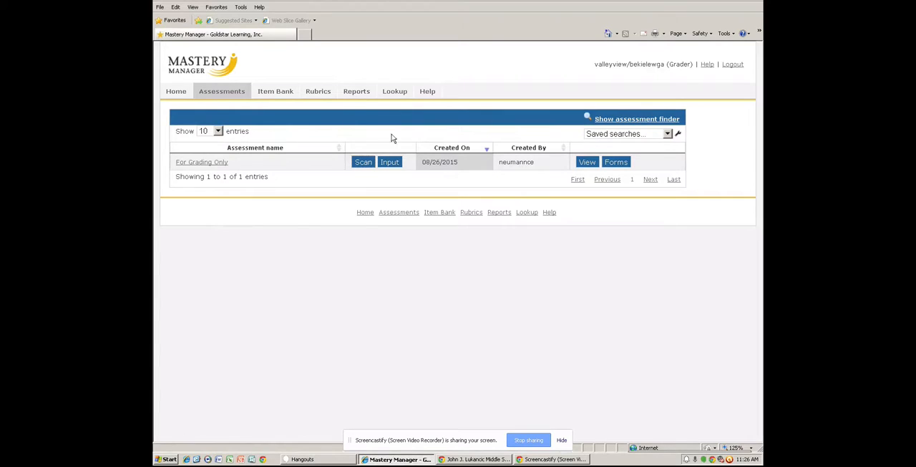
{"action": "left_click", "coordinate": [363, 162]}
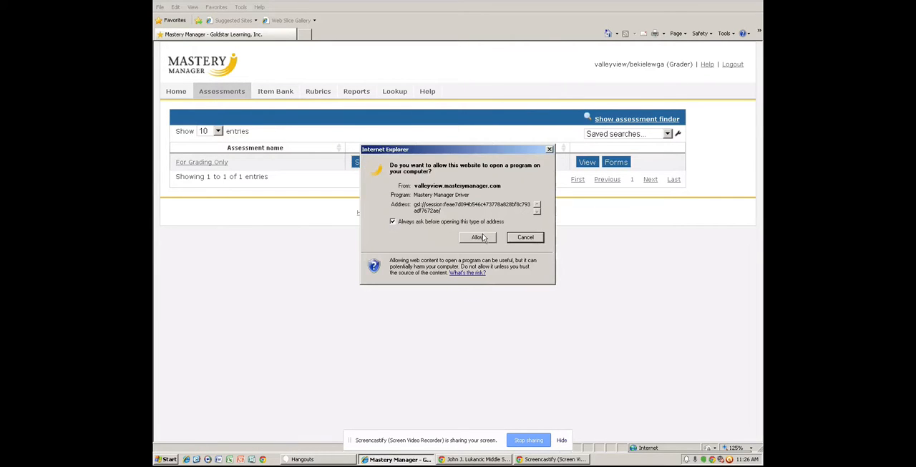
{"action": "left_click", "coordinate": [476, 237]}
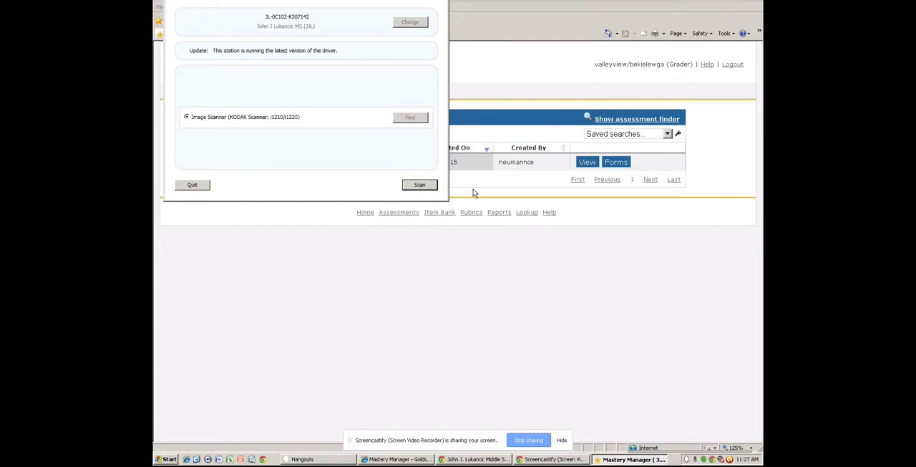
{"action": "left_click", "coordinate": [419, 185]}
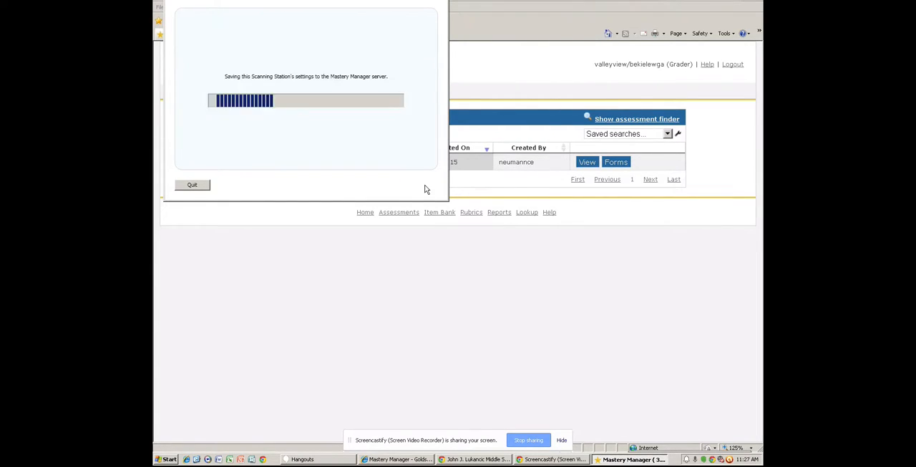